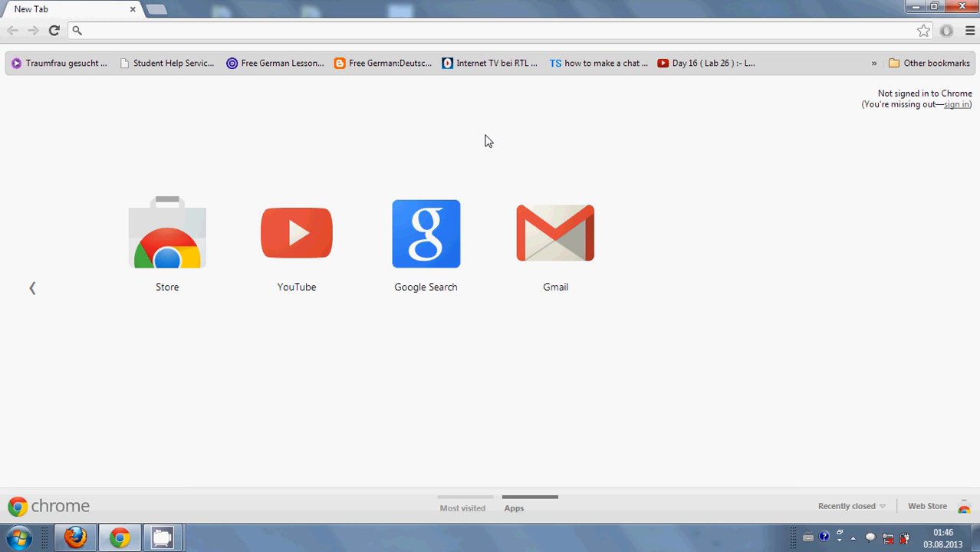
pyautogui.moveTo(571, 163)
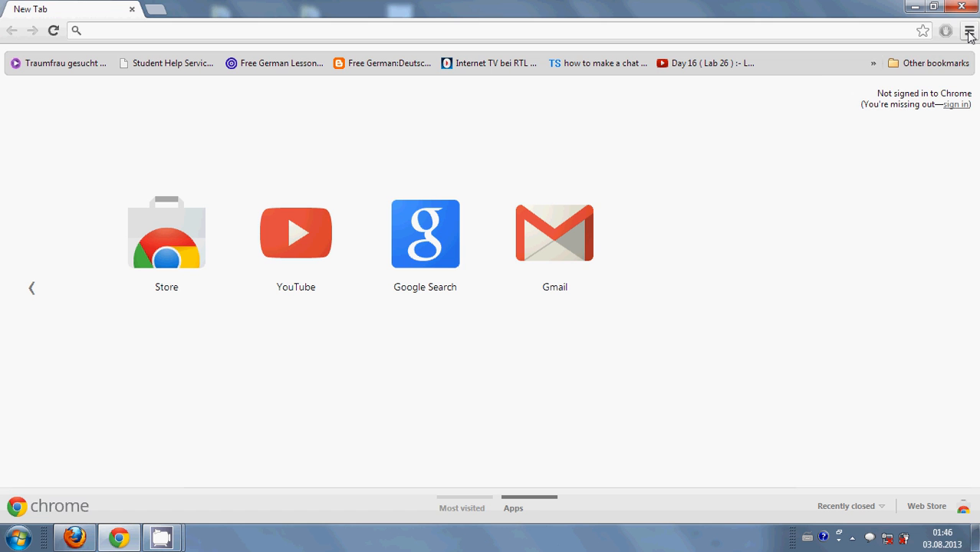
# - Go to the History page from Chrome's main menu
pyautogui.click(969, 31)
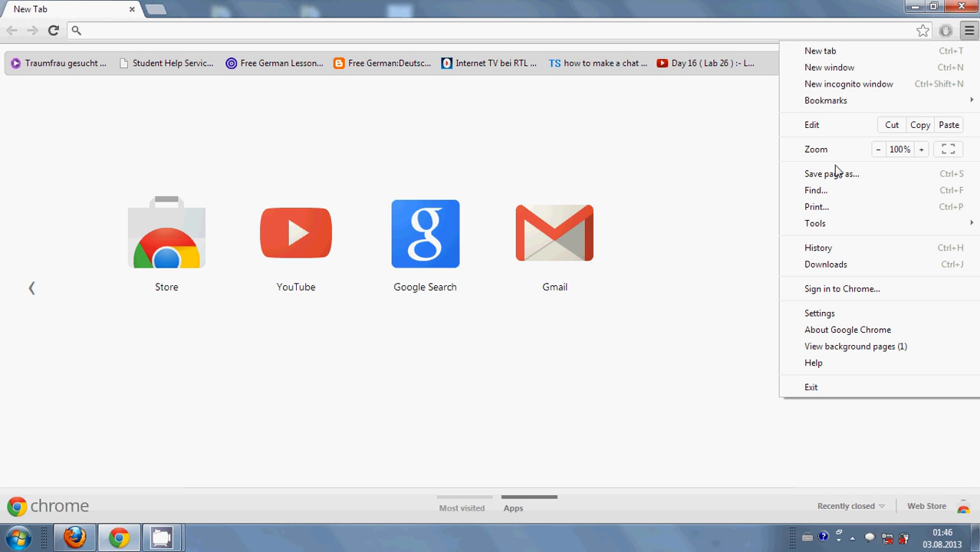
pyautogui.moveTo(818, 248)
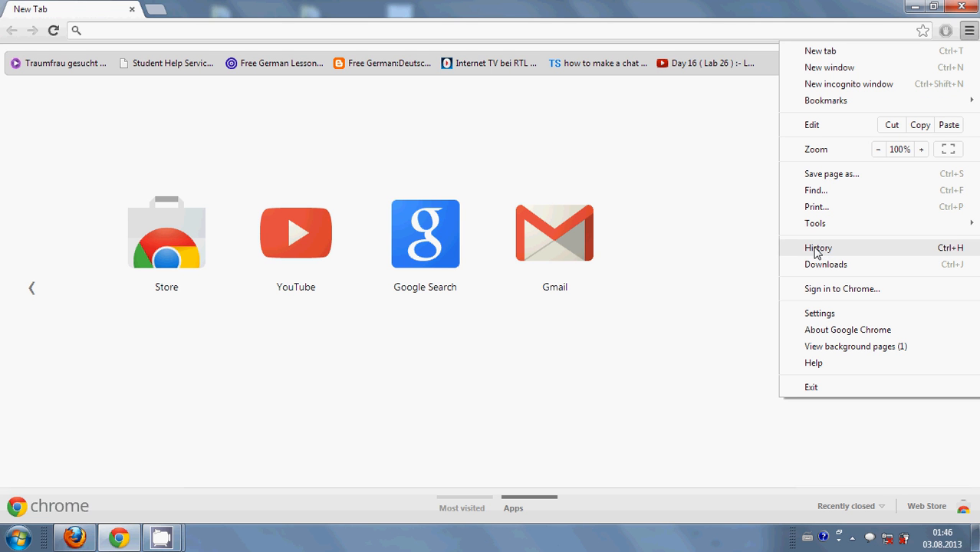
pyautogui.moveTo(813, 254)
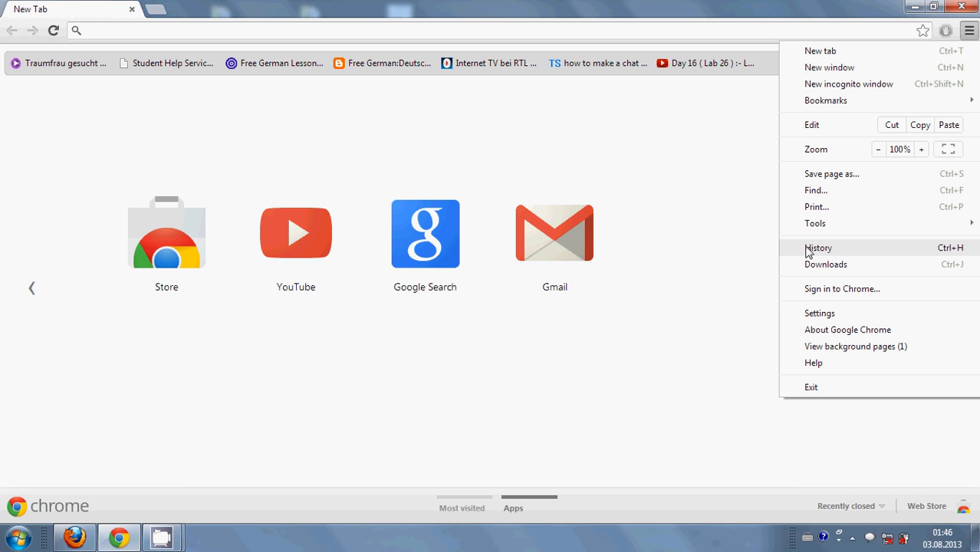
pyautogui.click(817, 246)
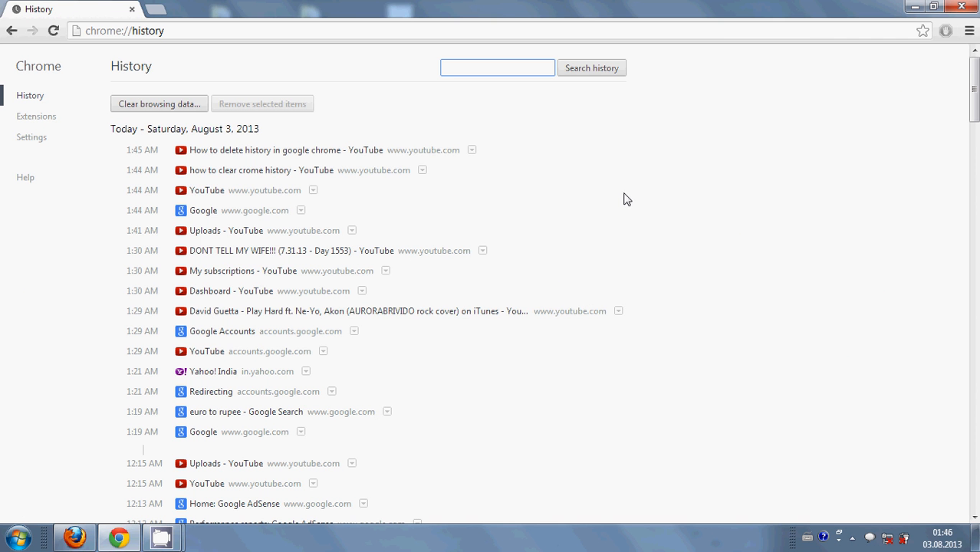
pyautogui.moveTo(640, 188)
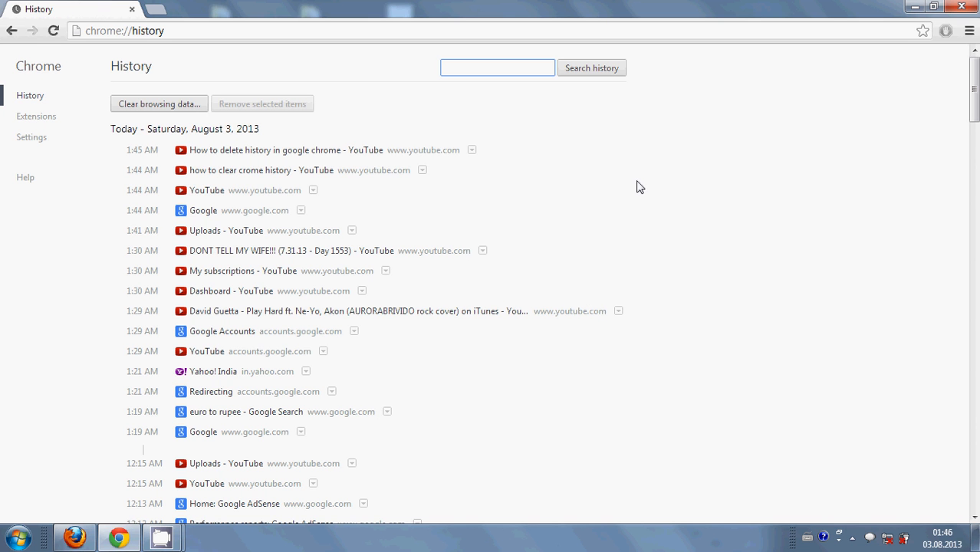
pyautogui.click(497, 67)
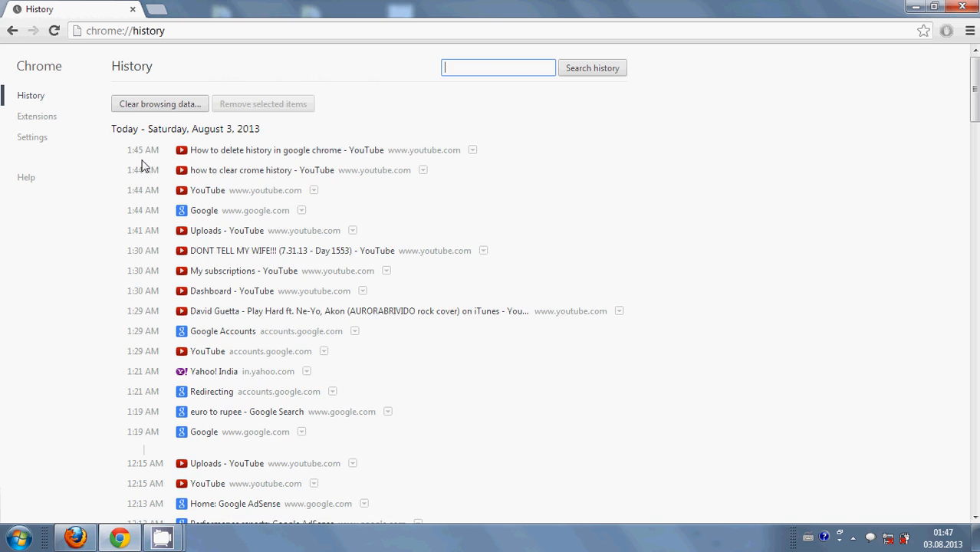
pyautogui.scroll(-3)
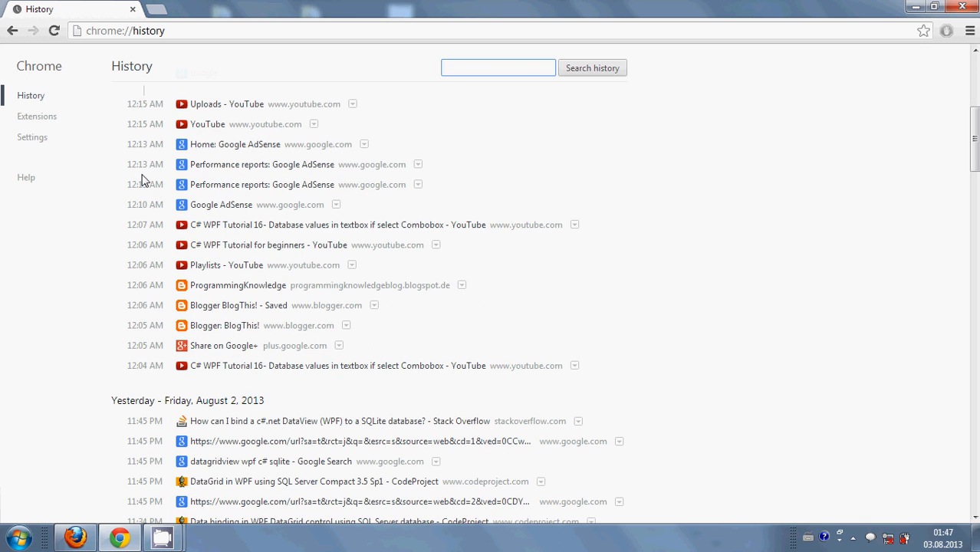
pyautogui.scroll(-3)
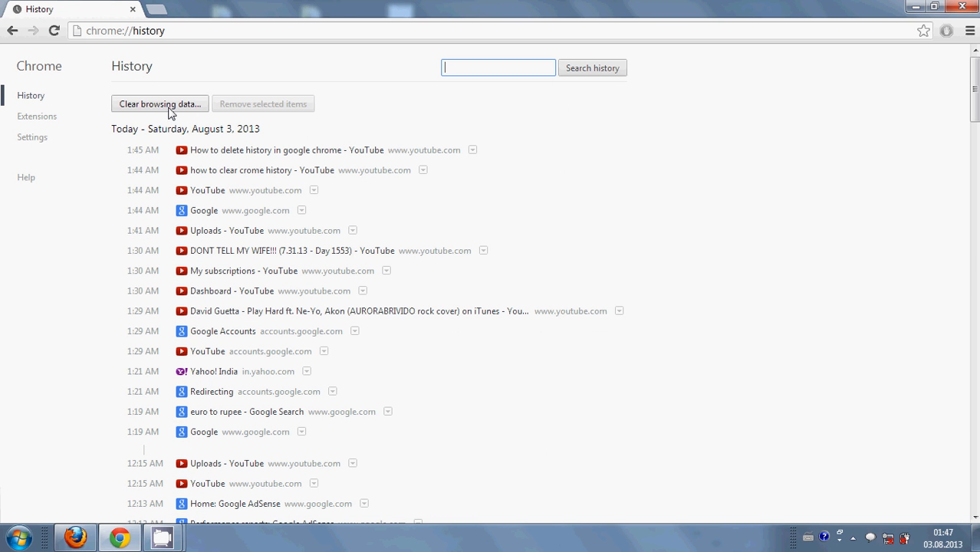
# - Clear browsing data for 'the past hour' — history, downloads, cookies and cache
pyautogui.click(159, 104)
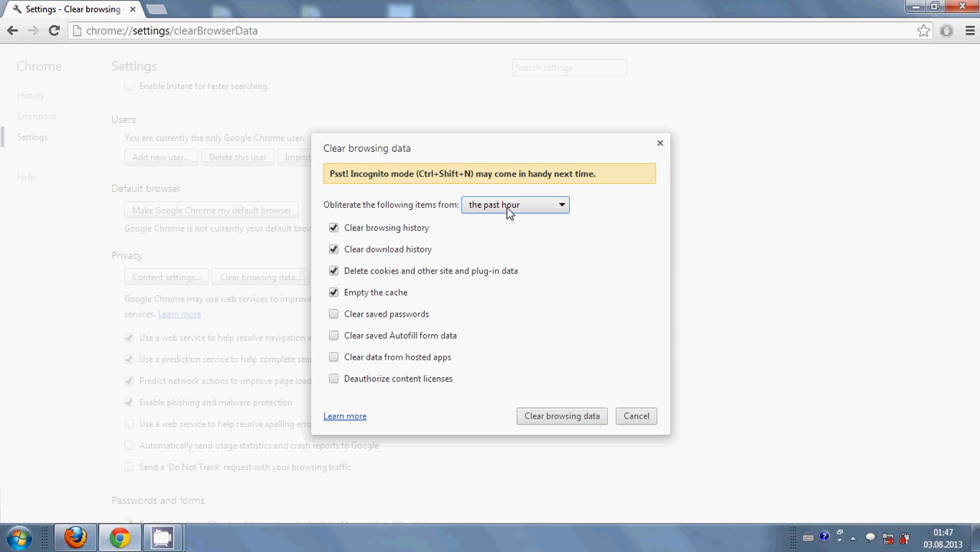
pyautogui.moveTo(489, 213)
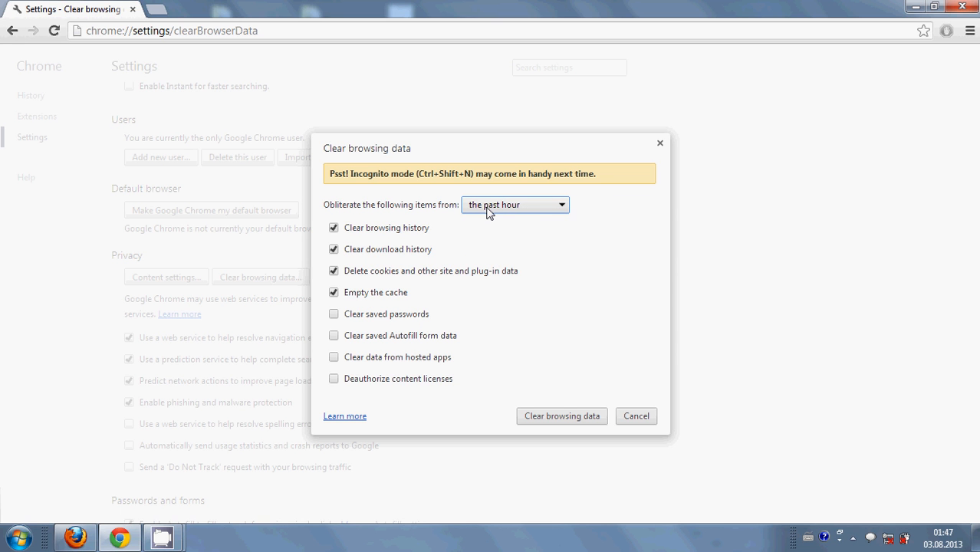
pyautogui.moveTo(496, 212)
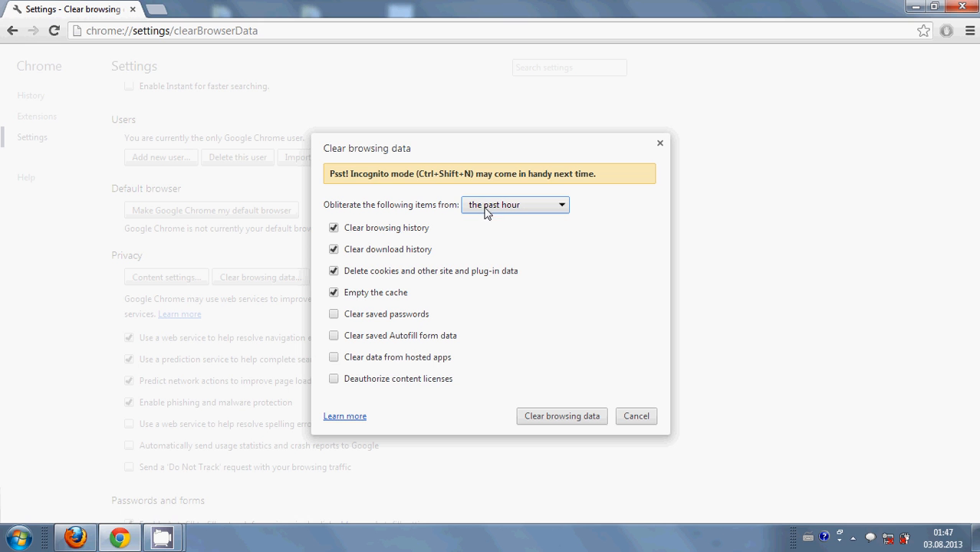
pyautogui.moveTo(497, 211)
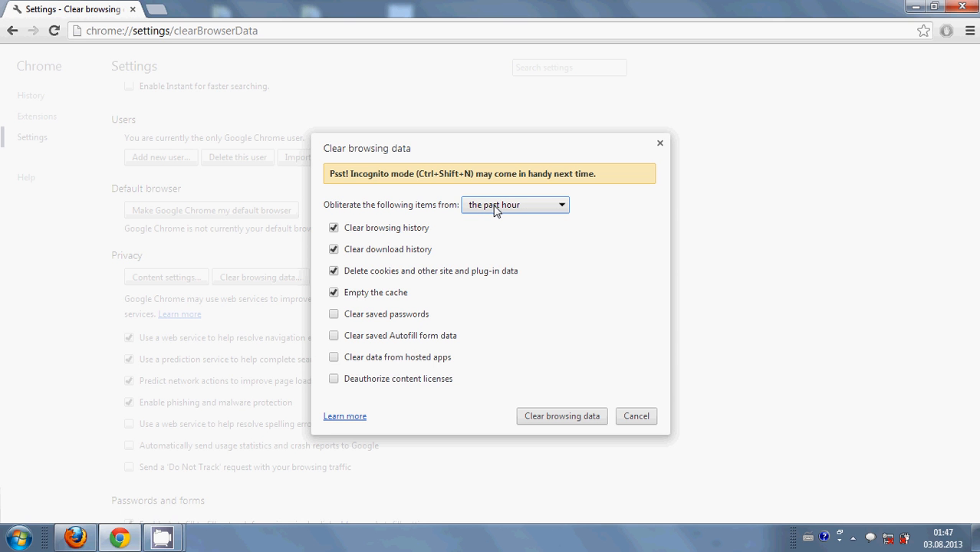
pyautogui.click(516, 204)
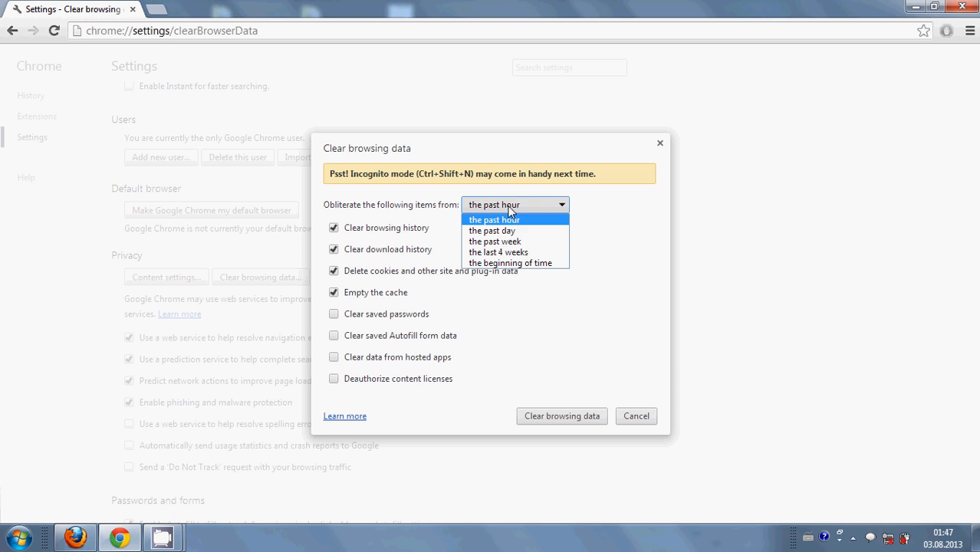
pyautogui.moveTo(494, 241)
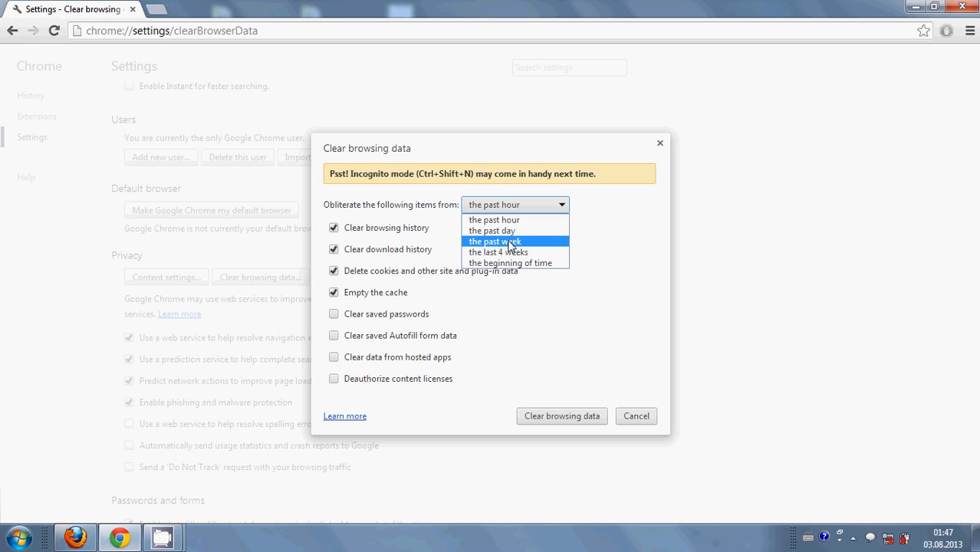
pyautogui.moveTo(512, 252)
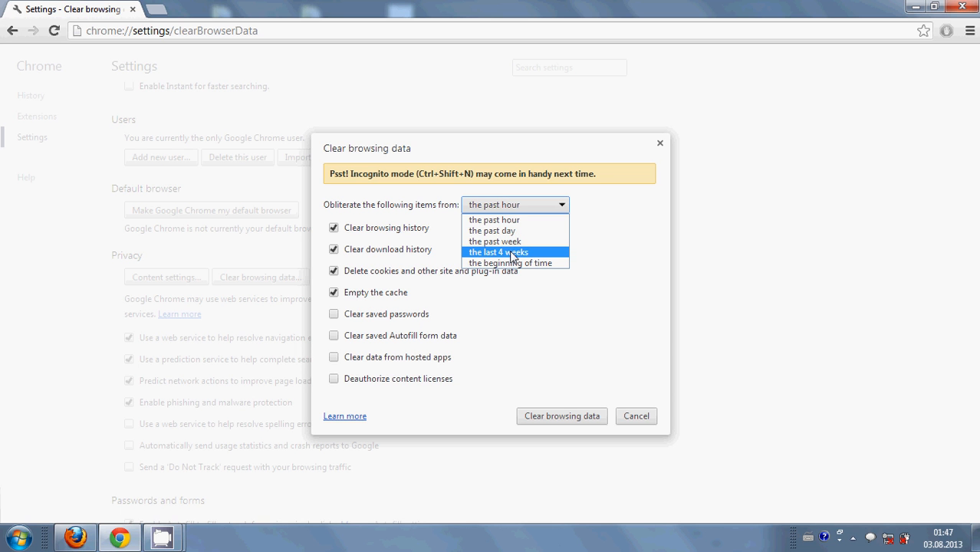
pyautogui.moveTo(511, 262)
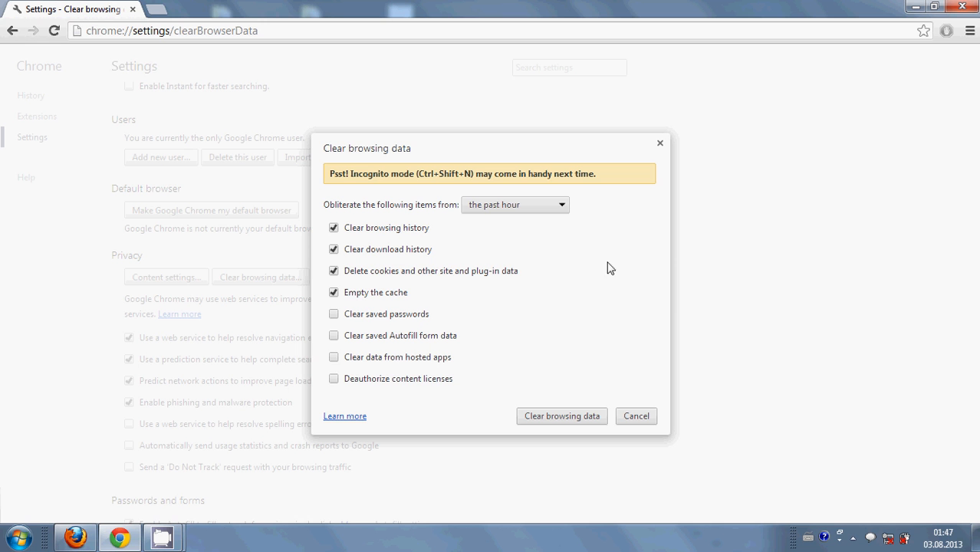
pyautogui.moveTo(498, 208)
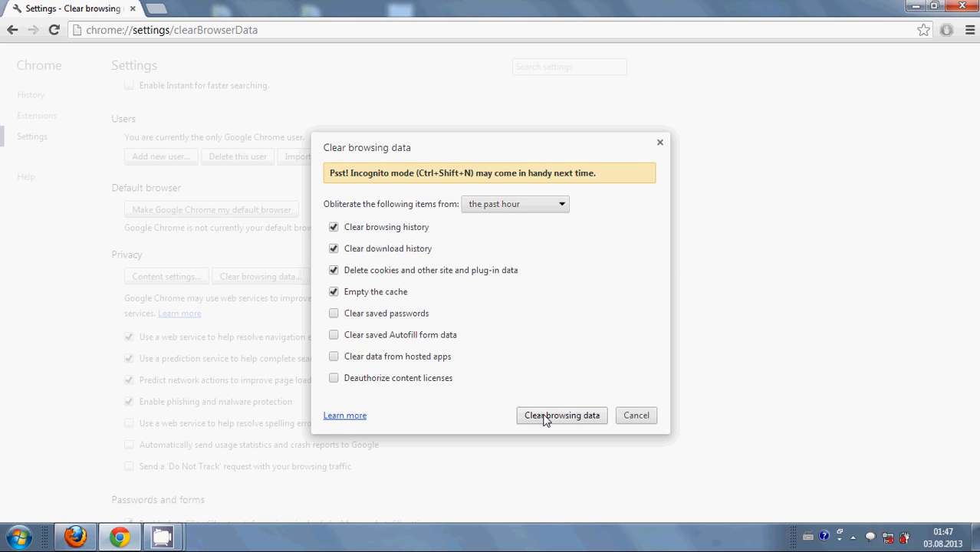
pyautogui.click(561, 414)
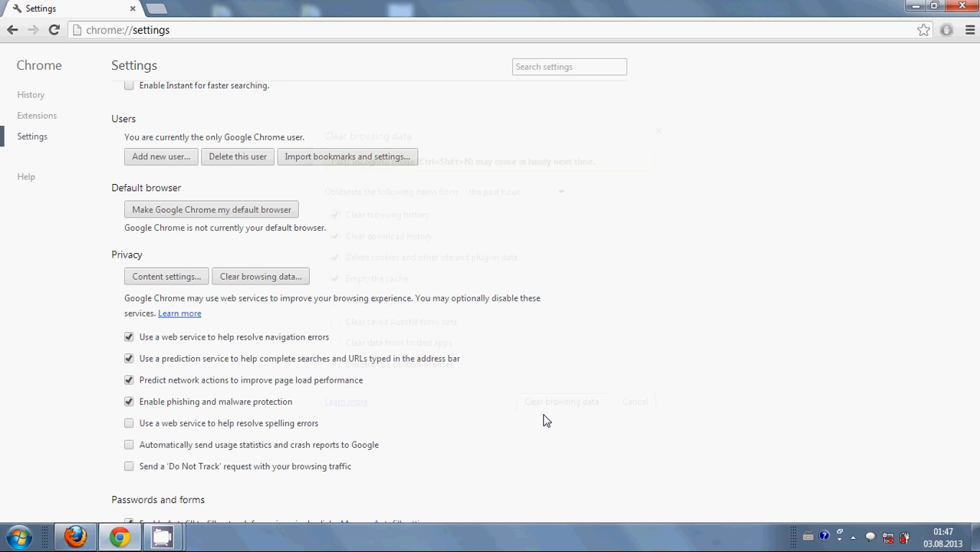
# - Return to the History list and tick the Home: Google AdSense entry for removal
pyautogui.click(635, 401)
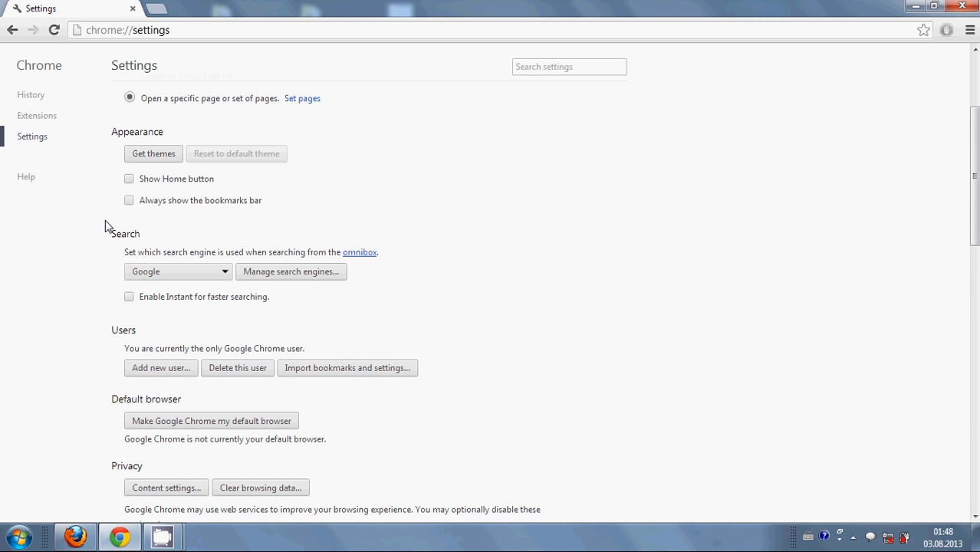
pyautogui.click(31, 94)
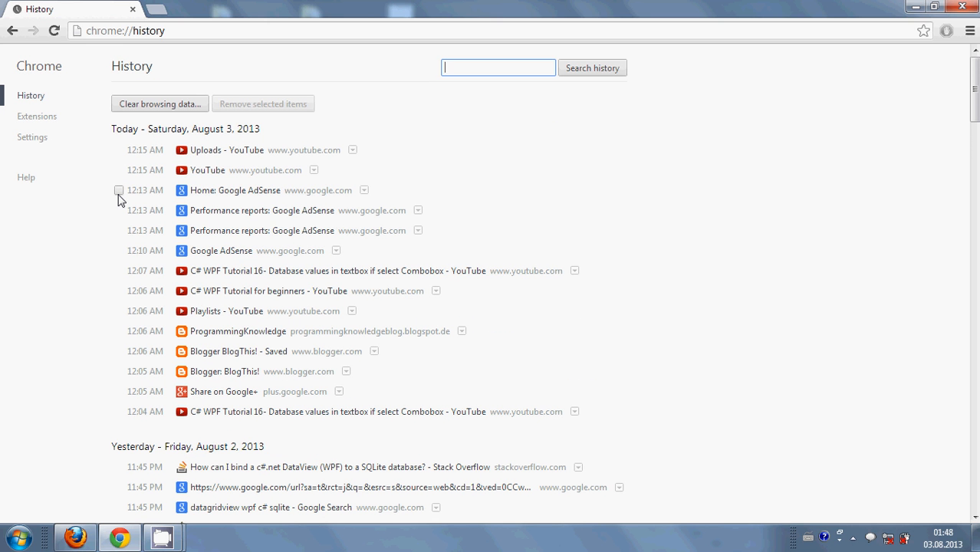
pyautogui.click(119, 210)
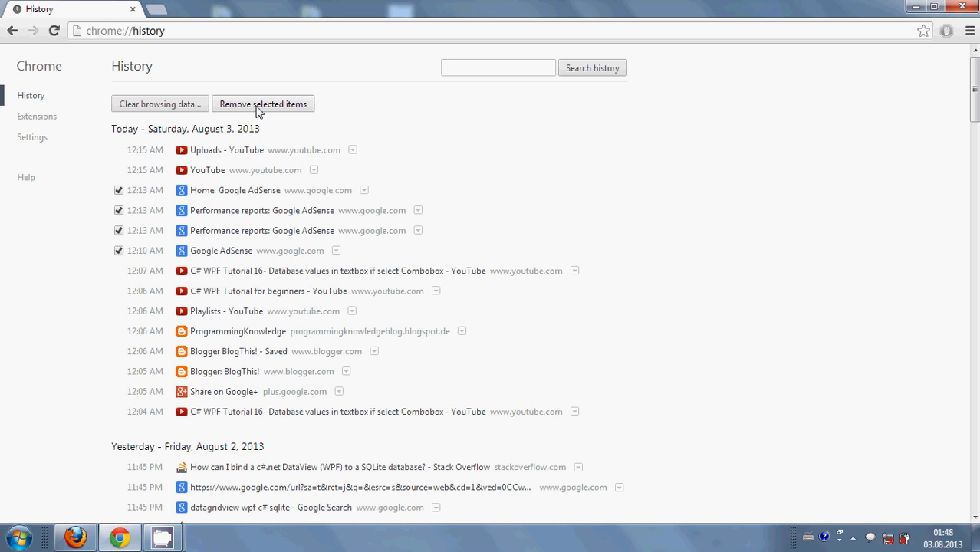
# - Remove the four checked AdSense entries and confirm the deletion
pyautogui.click(263, 103)
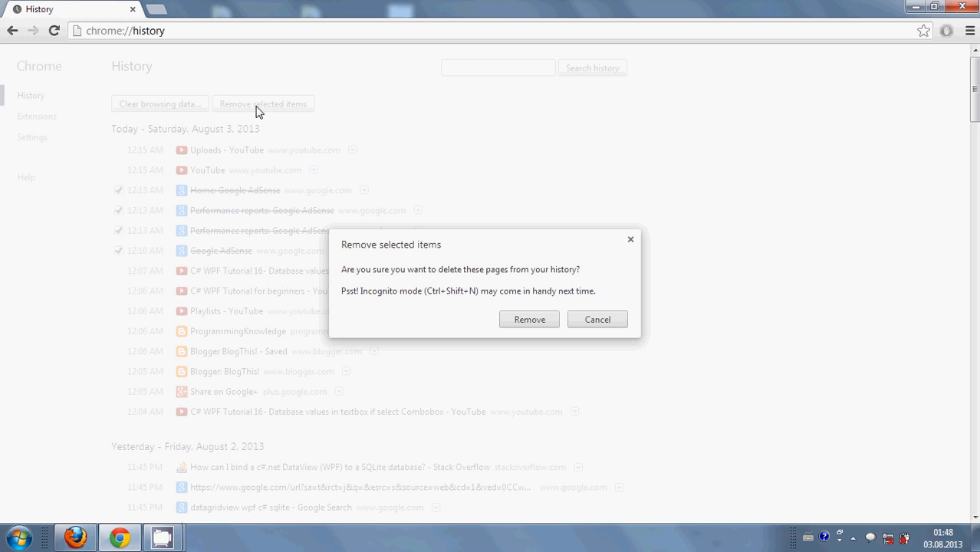
pyautogui.moveTo(529, 320)
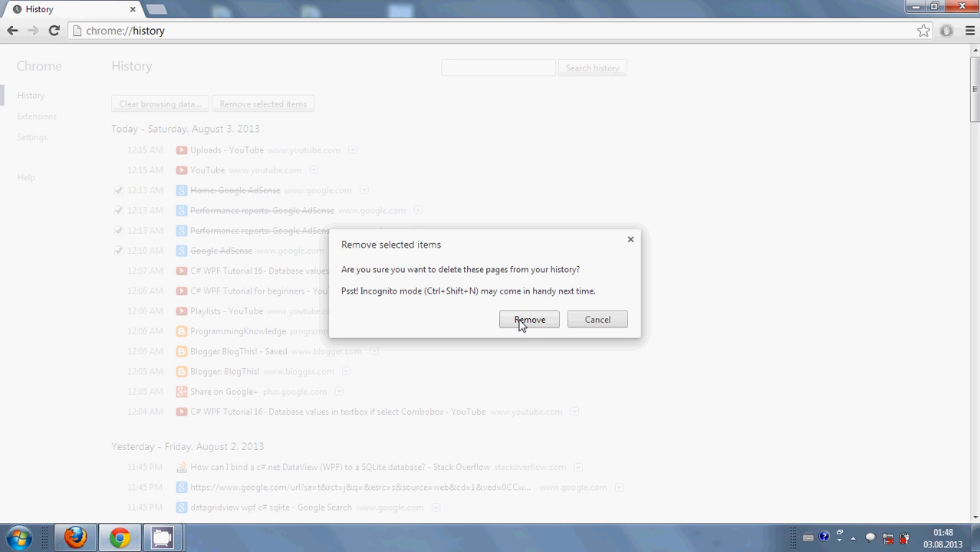
pyautogui.click(529, 320)
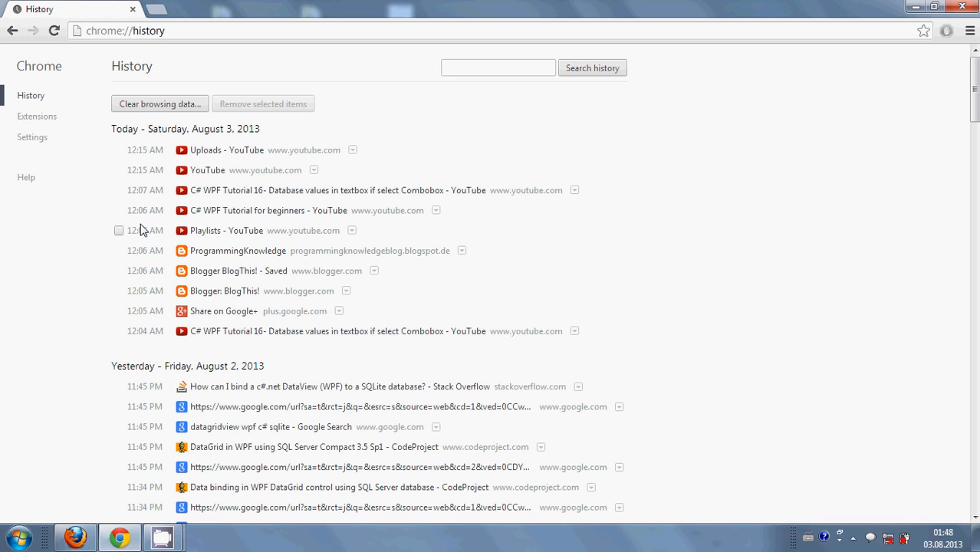